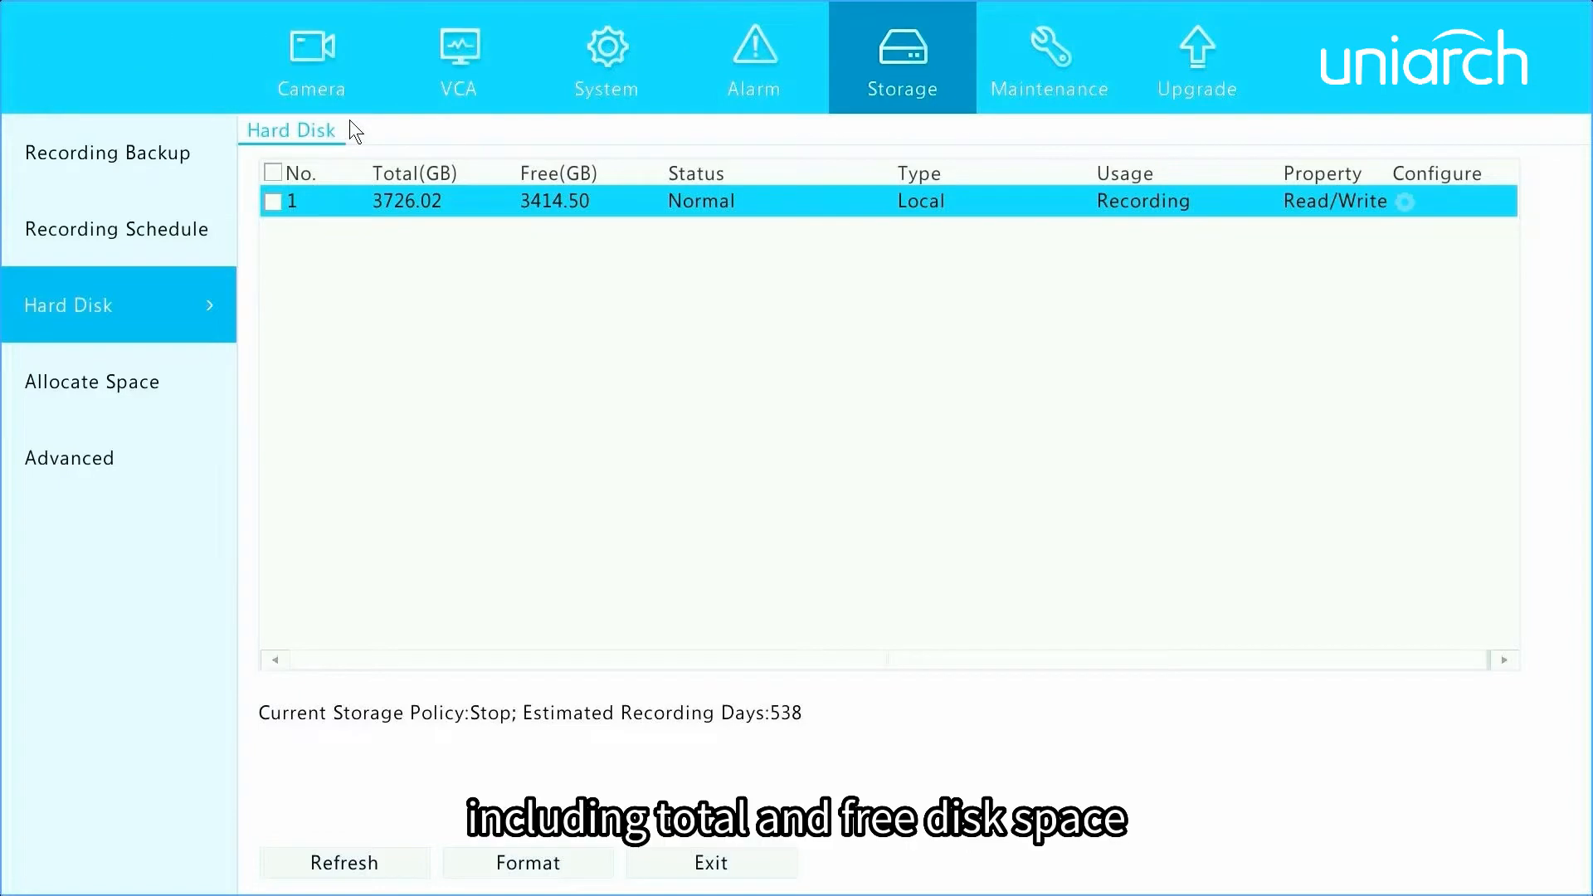
pyautogui.moveTo(574, 246)
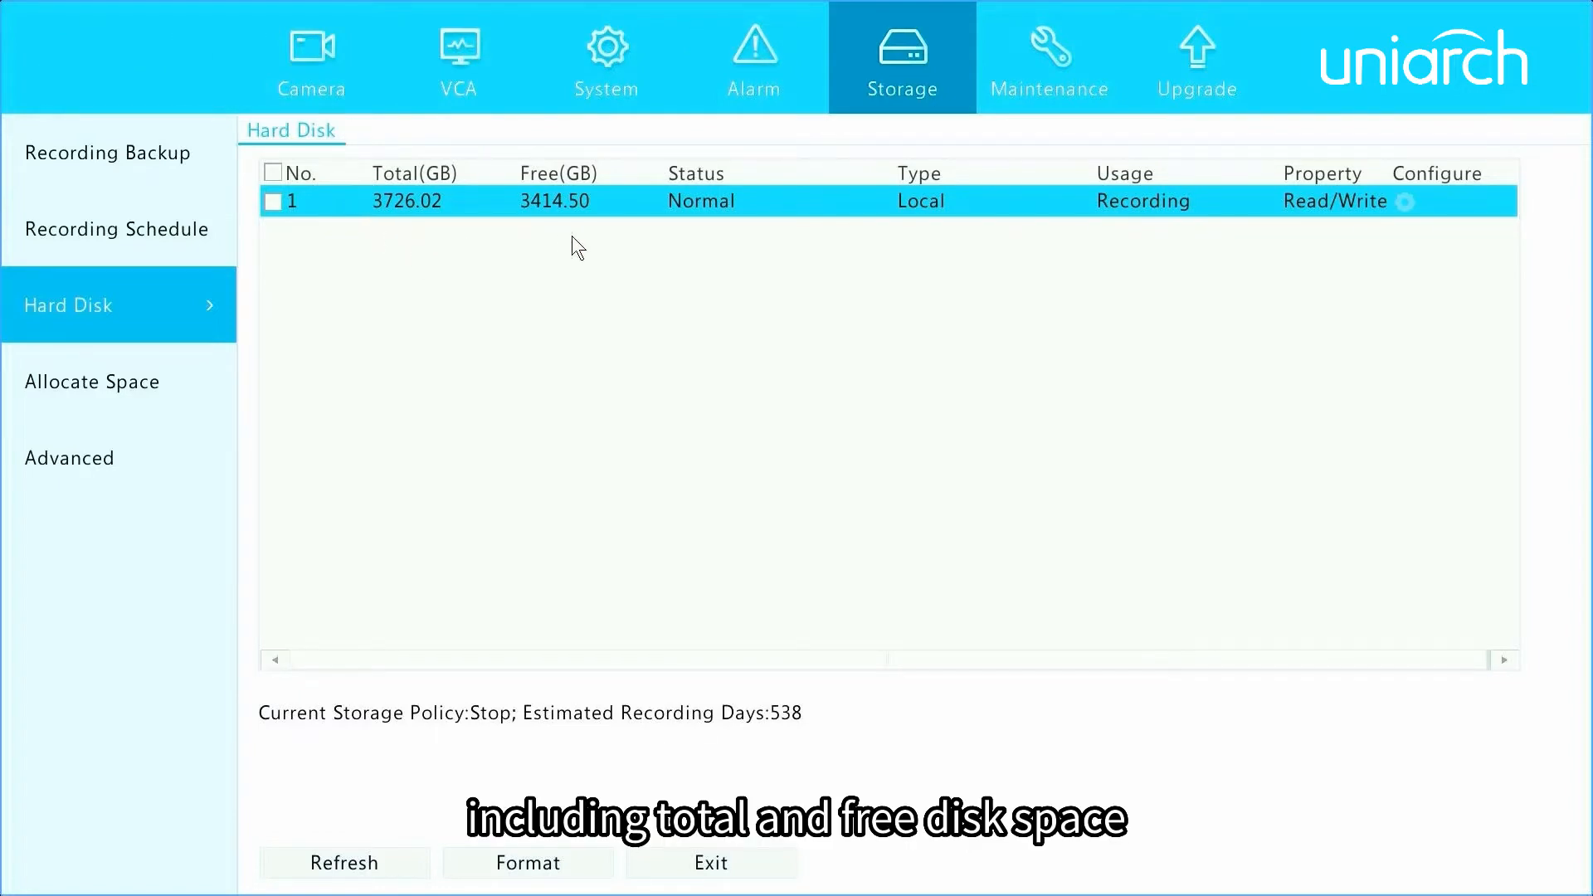
pyautogui.moveTo(725, 238)
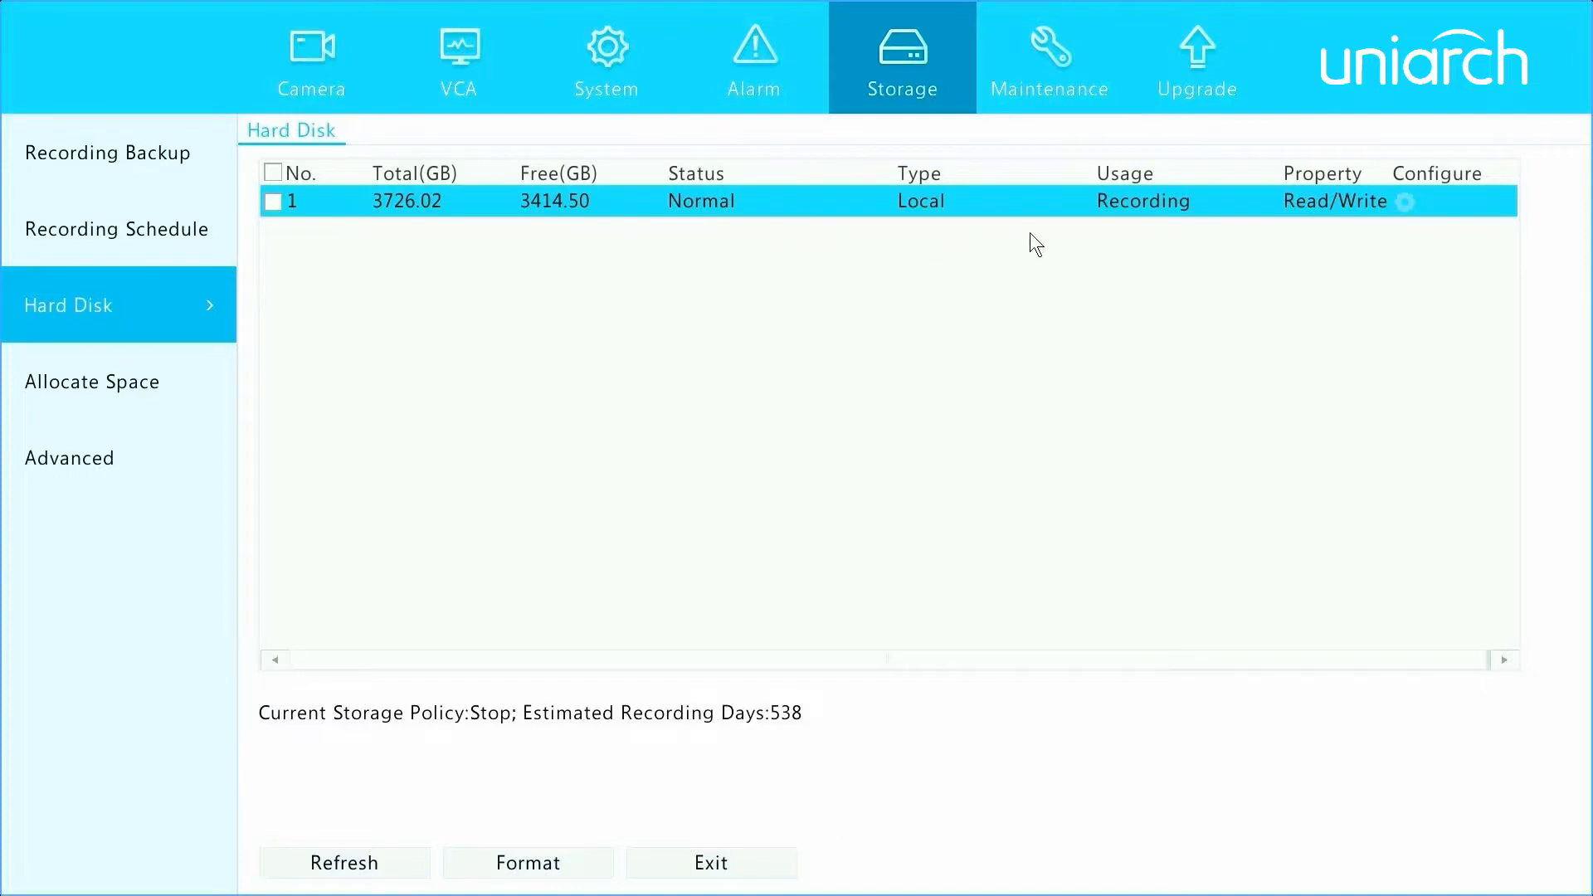
pyautogui.moveTo(1268, 239)
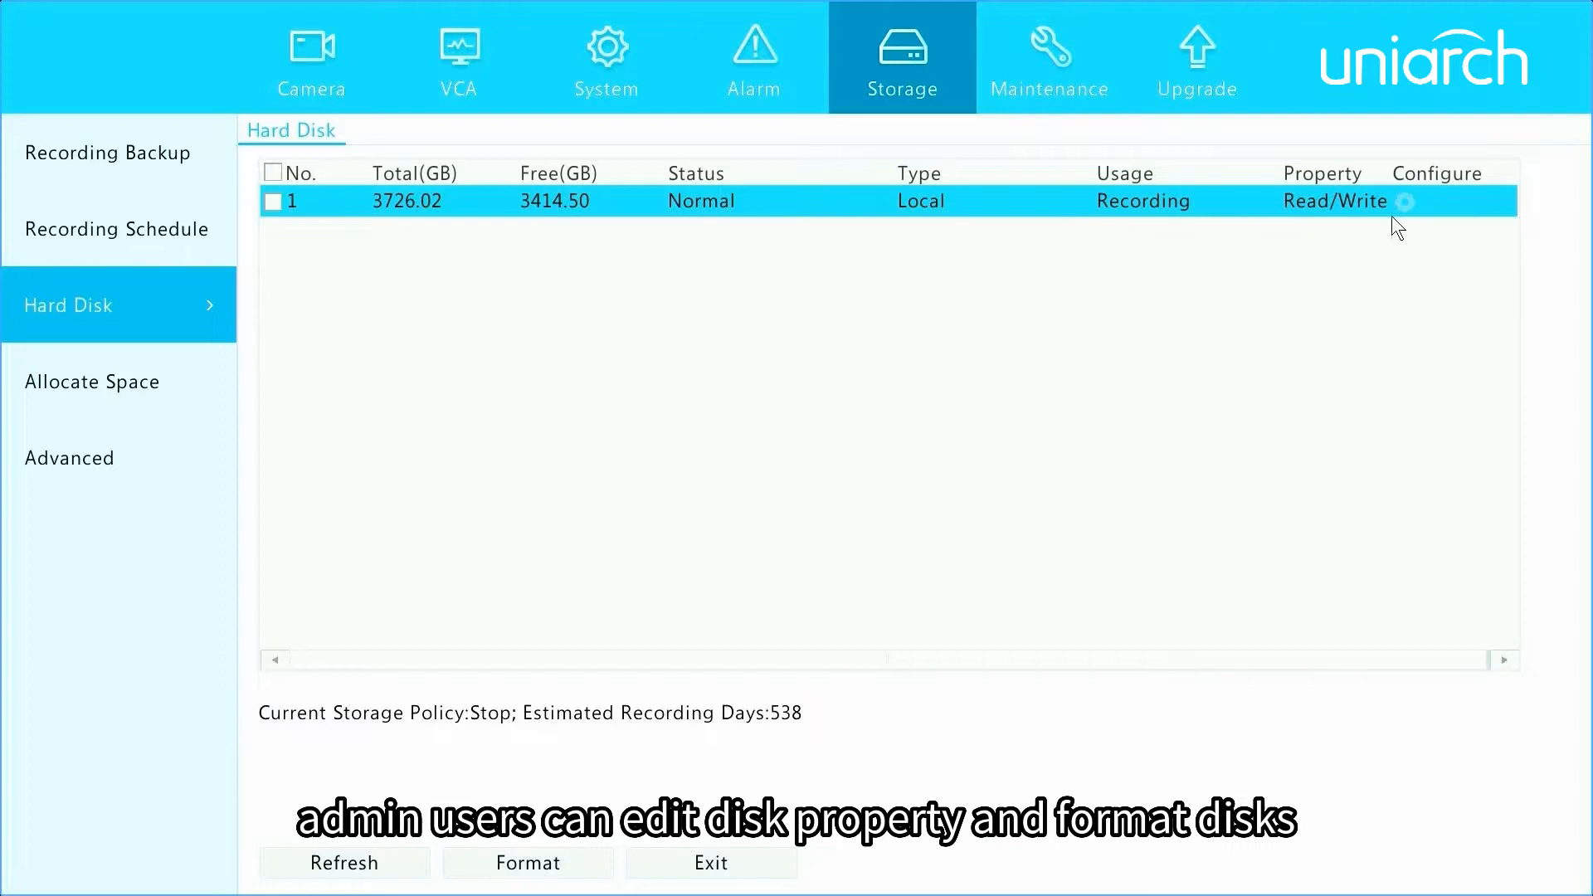
# - Review disk 1's property choices in its editor and close without changes
pyautogui.click(1406, 201)
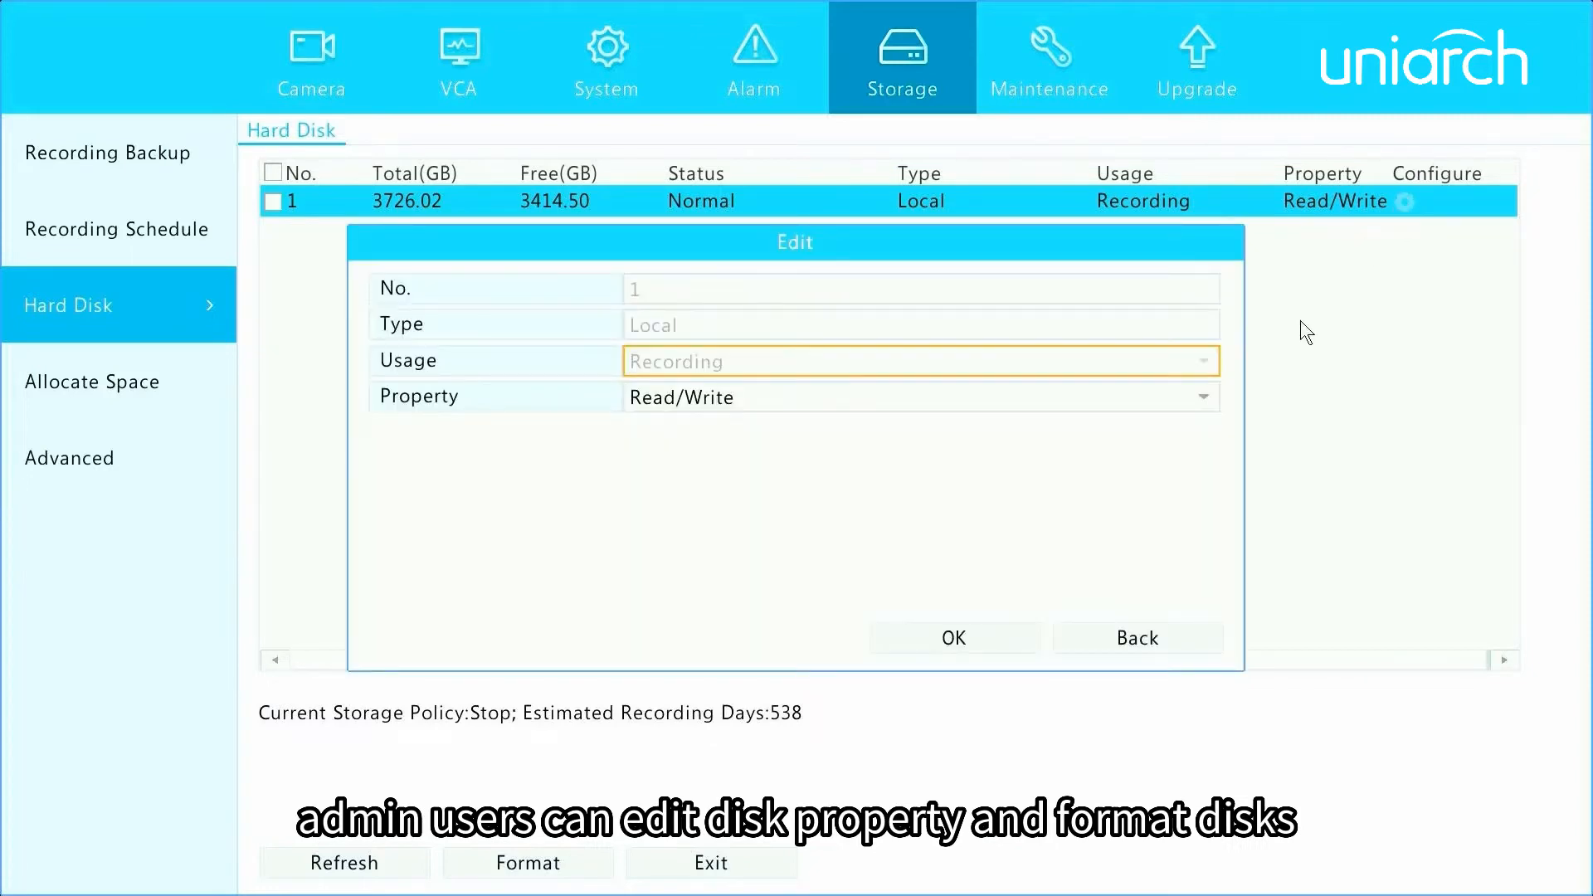
pyautogui.click(1203, 396)
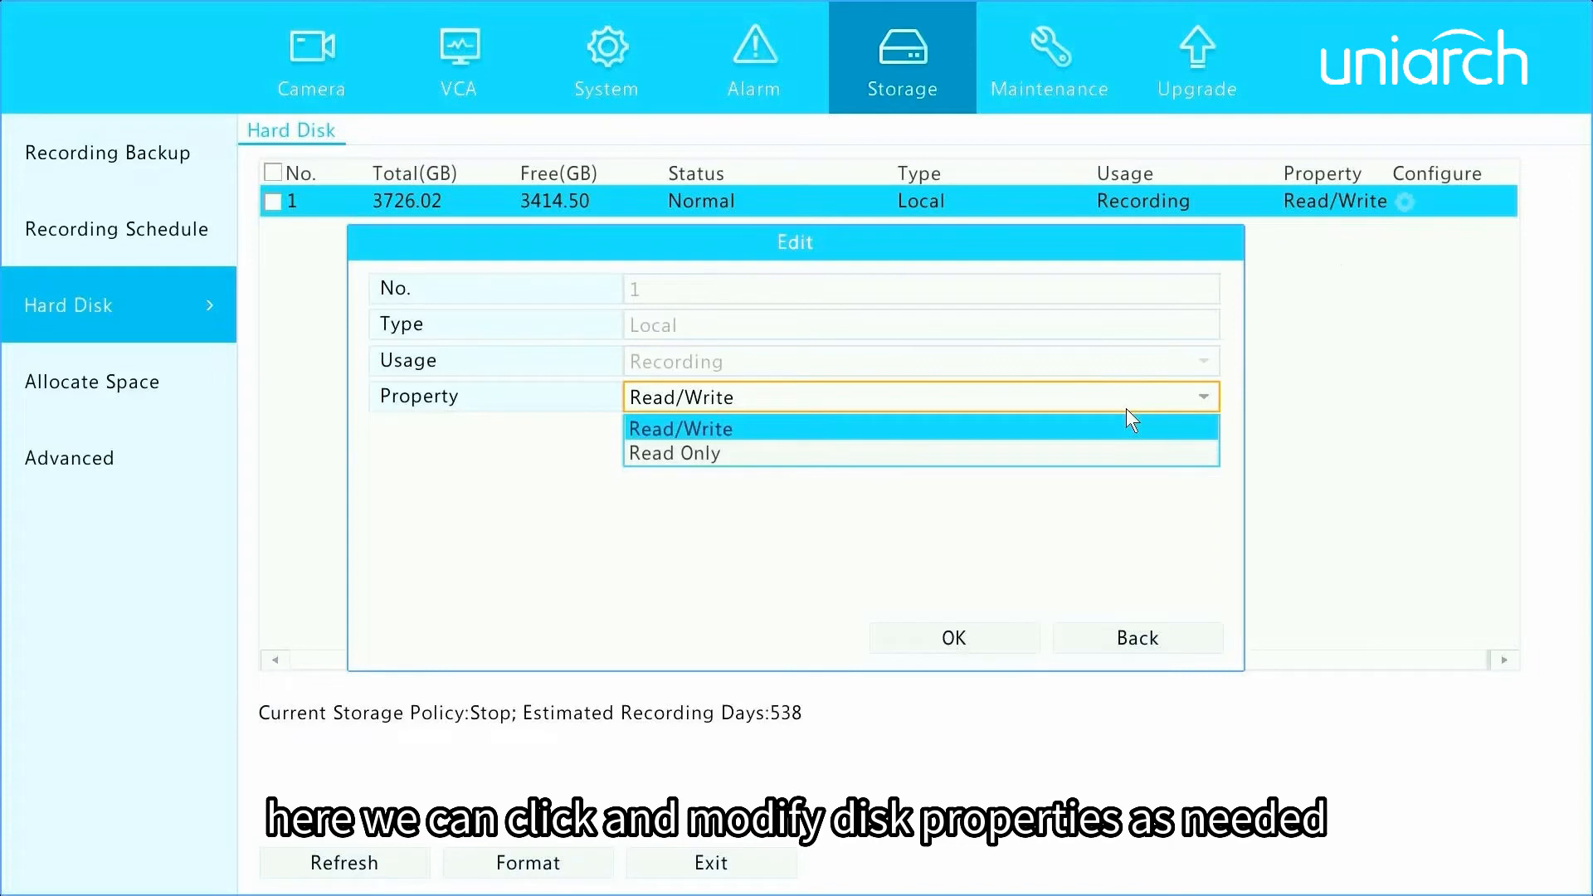
pyautogui.click(1137, 637)
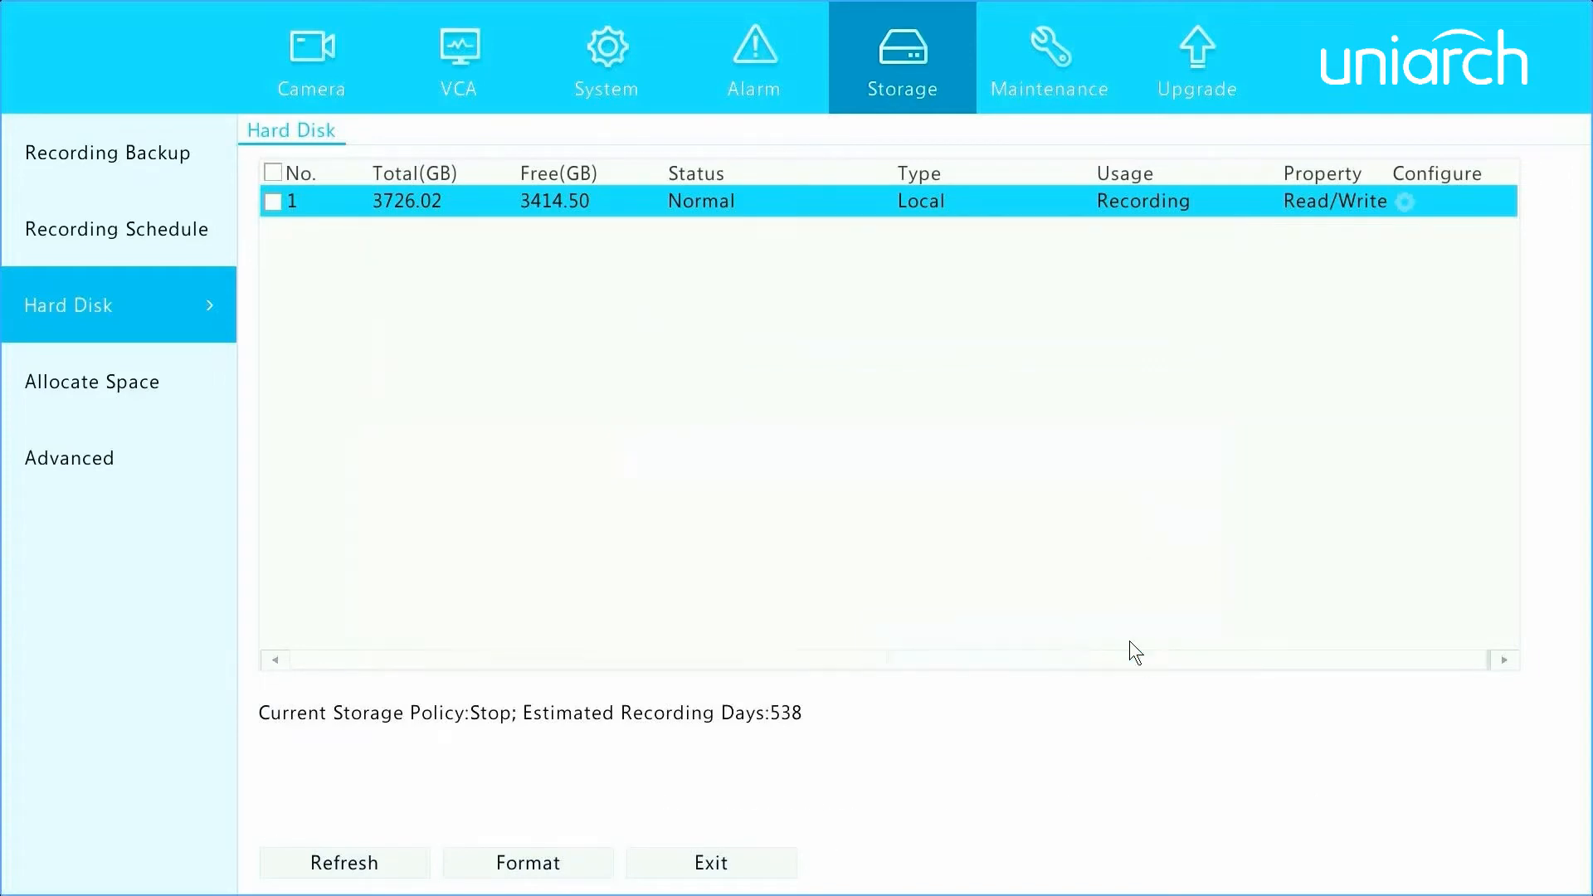
# - Select disk 1 for formatting, then decline the erase warning to keep its data
pyautogui.click(270, 201)
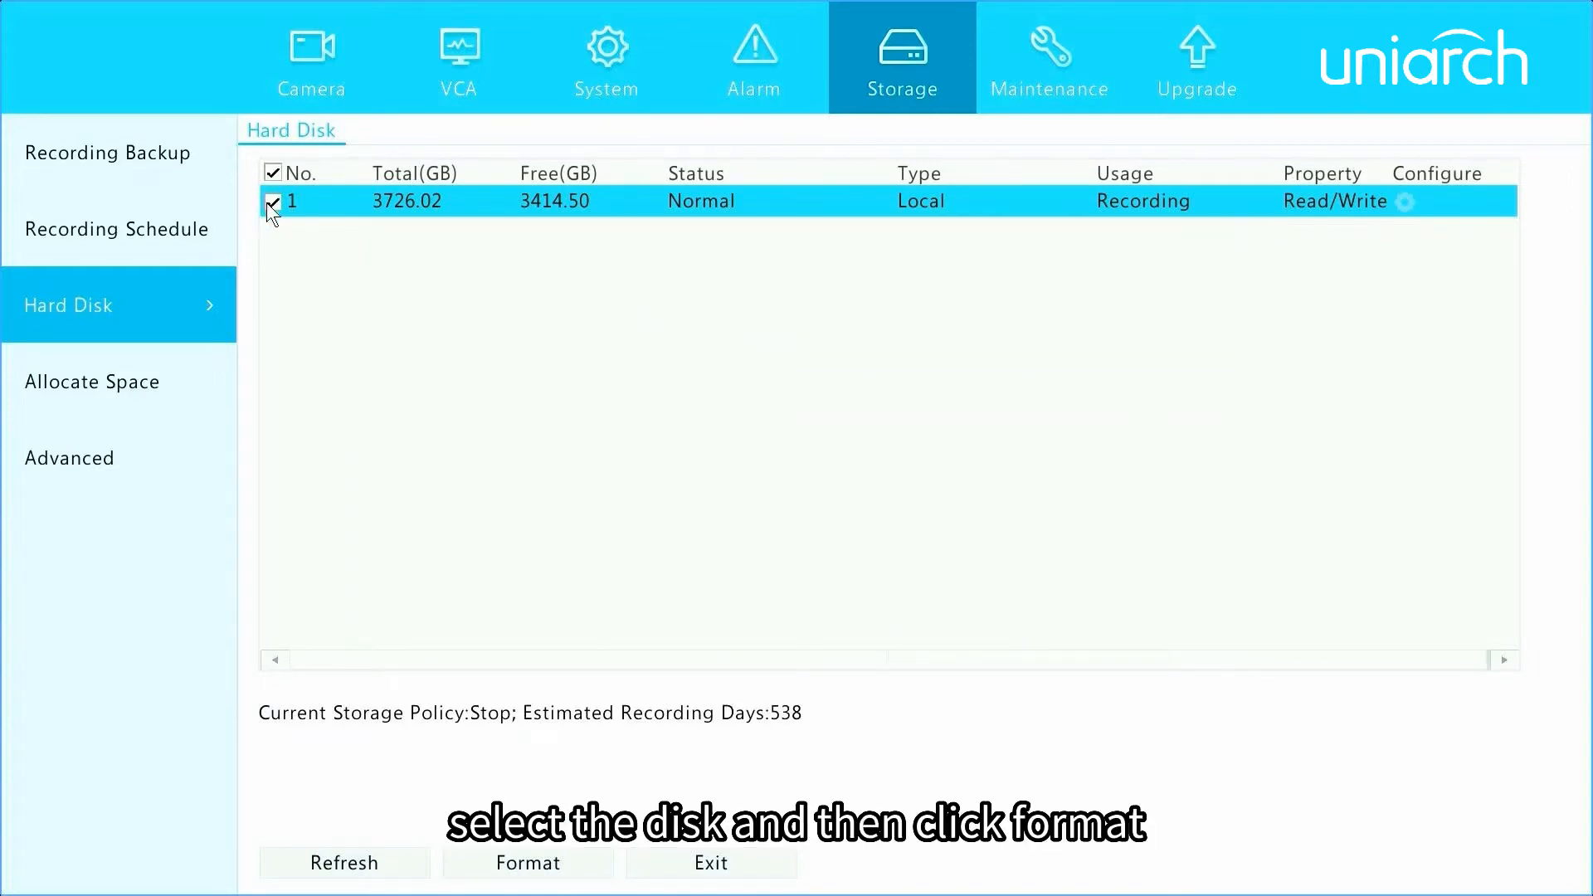
pyautogui.click(527, 863)
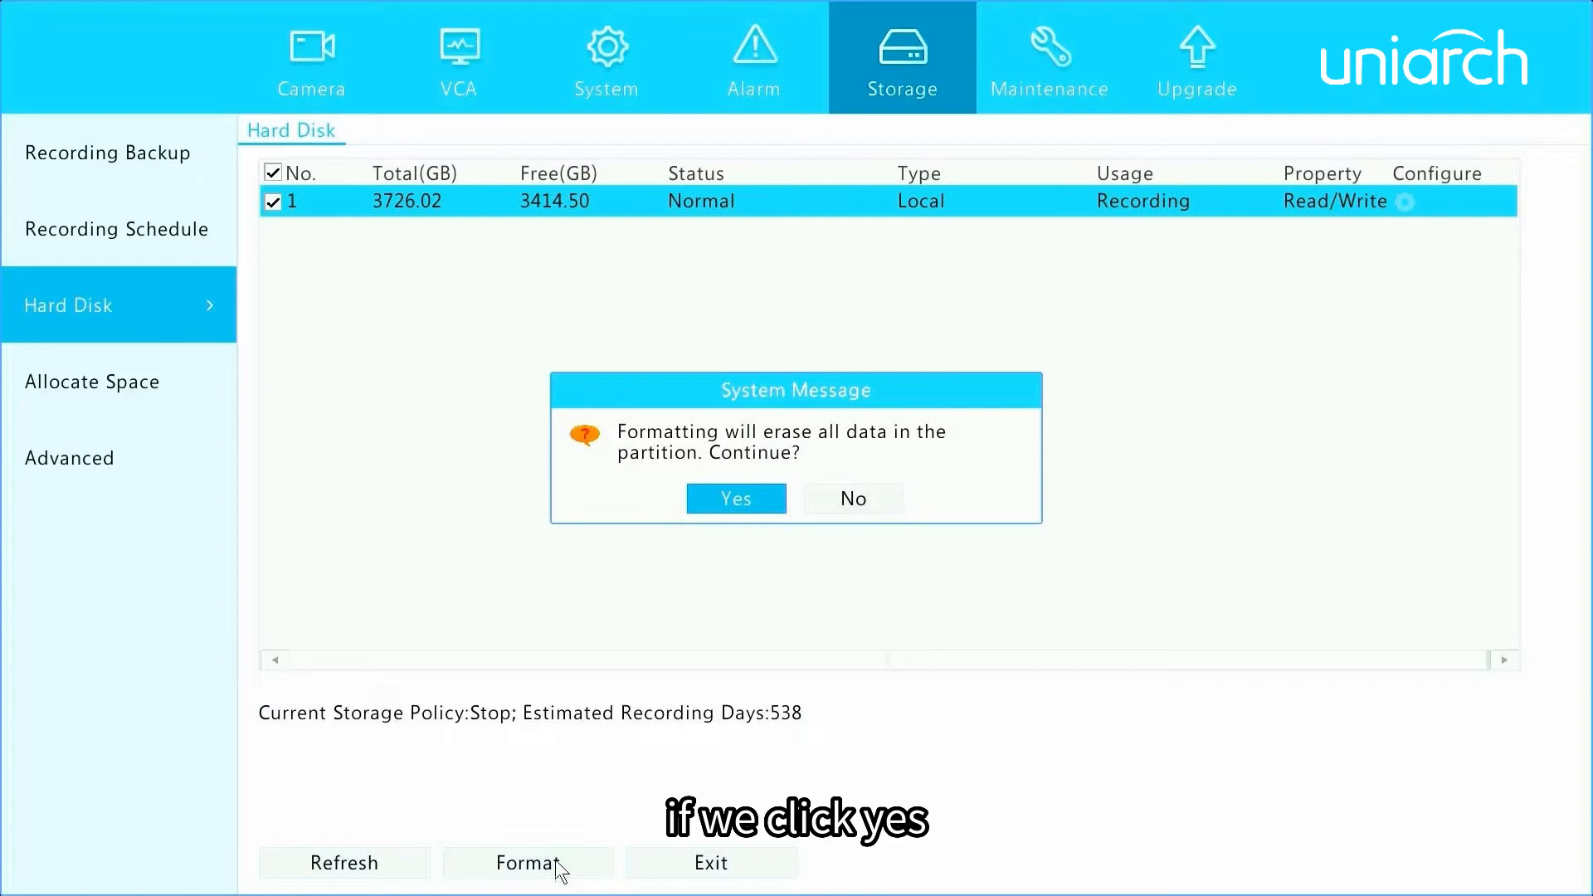
pyautogui.moveTo(853, 497)
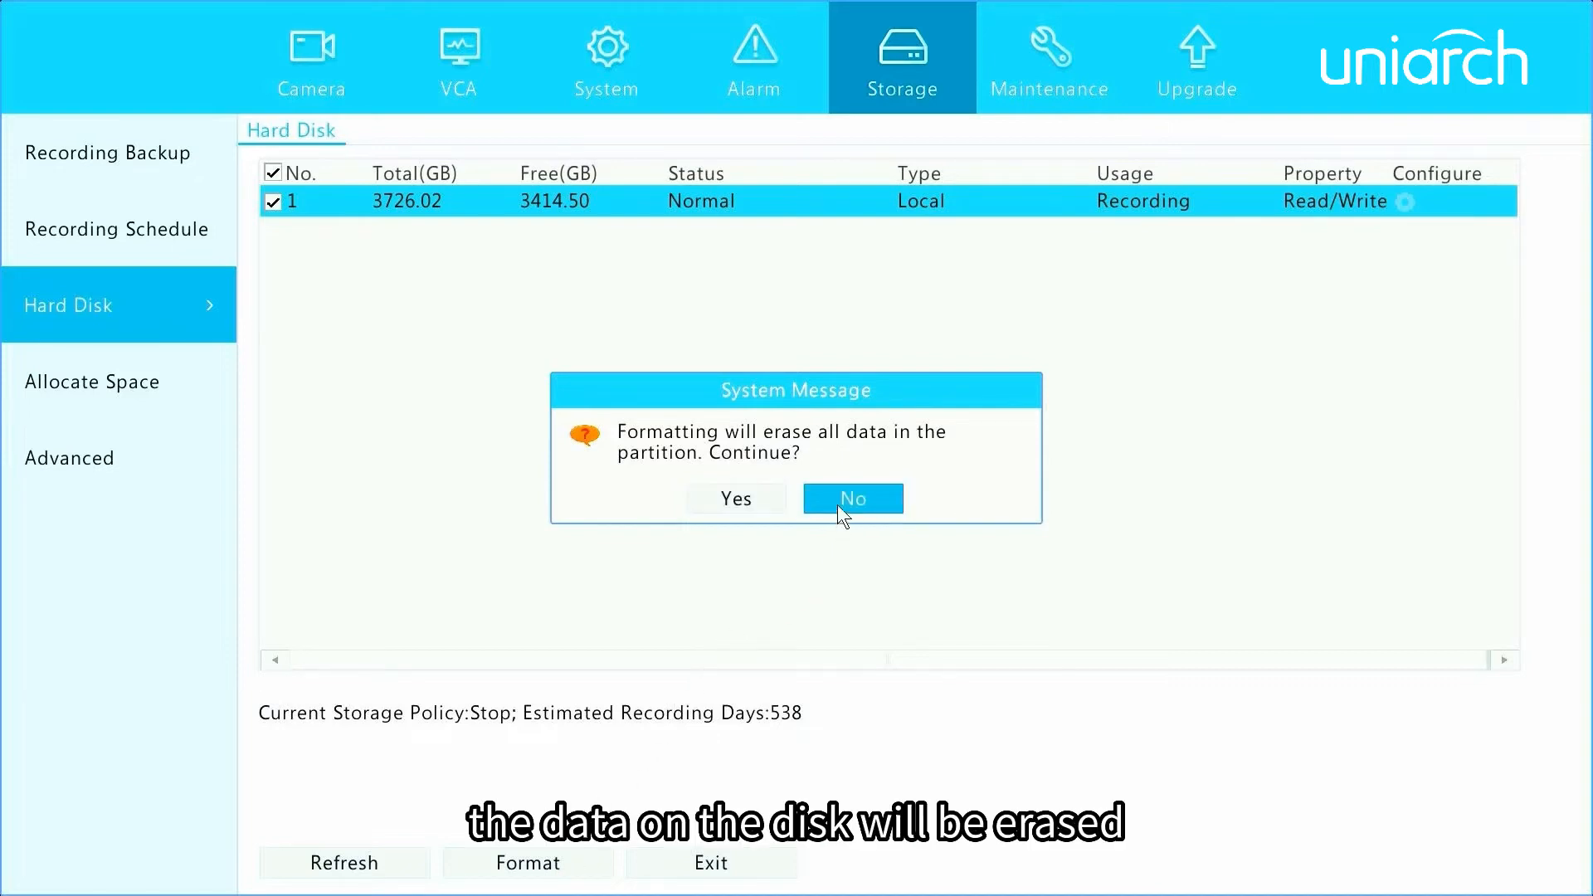
pyautogui.click(853, 498)
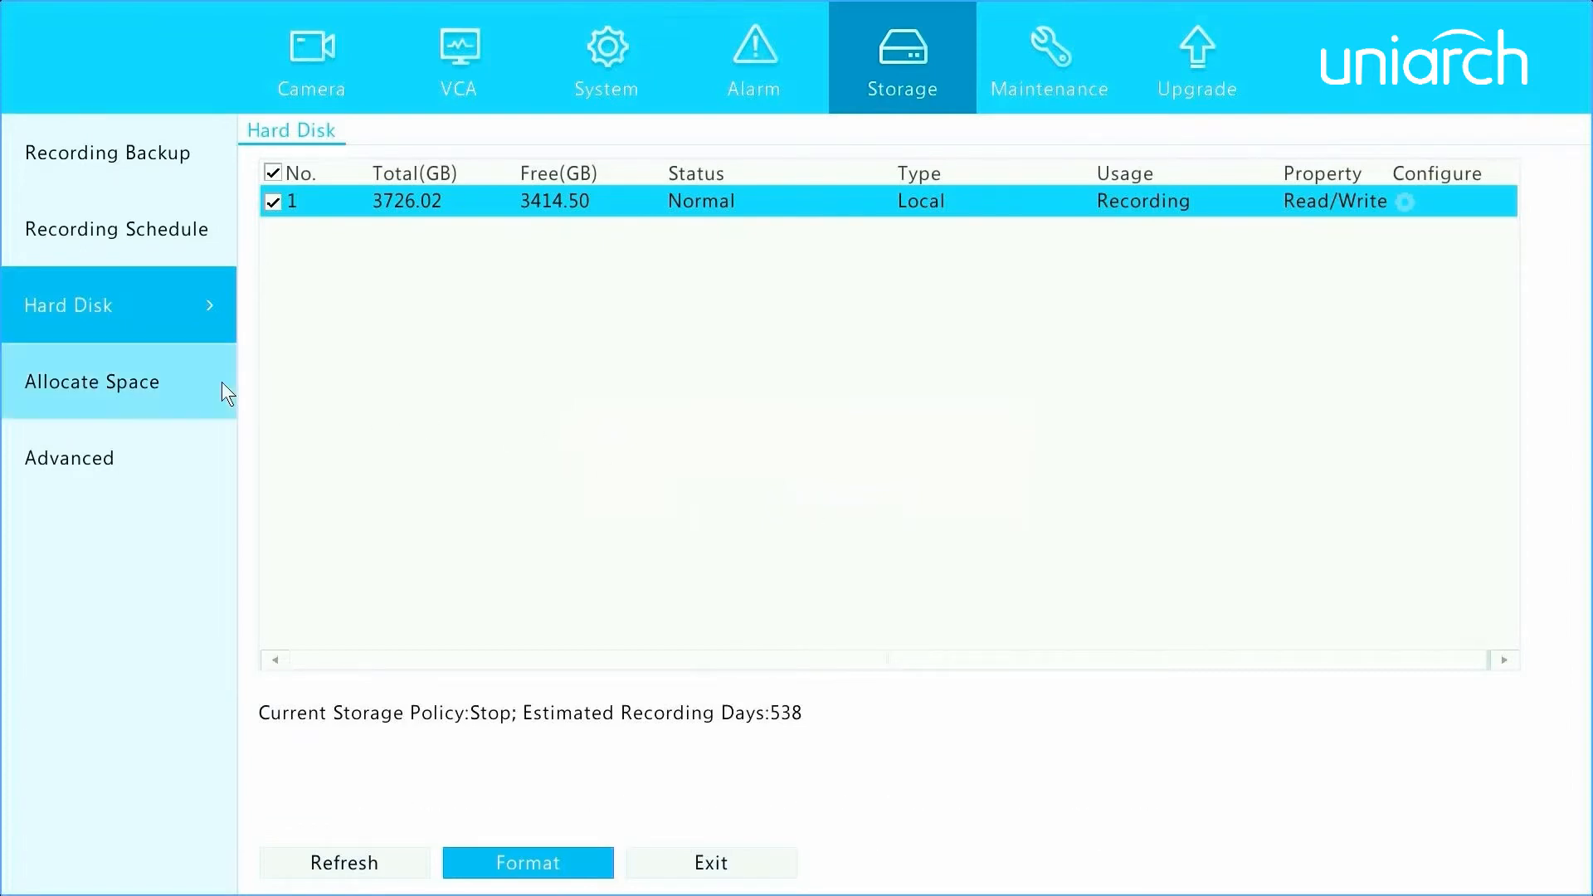
# - Set camera D1's recording space allocation to Custom, max recording space 0 GB
pyautogui.click(92, 382)
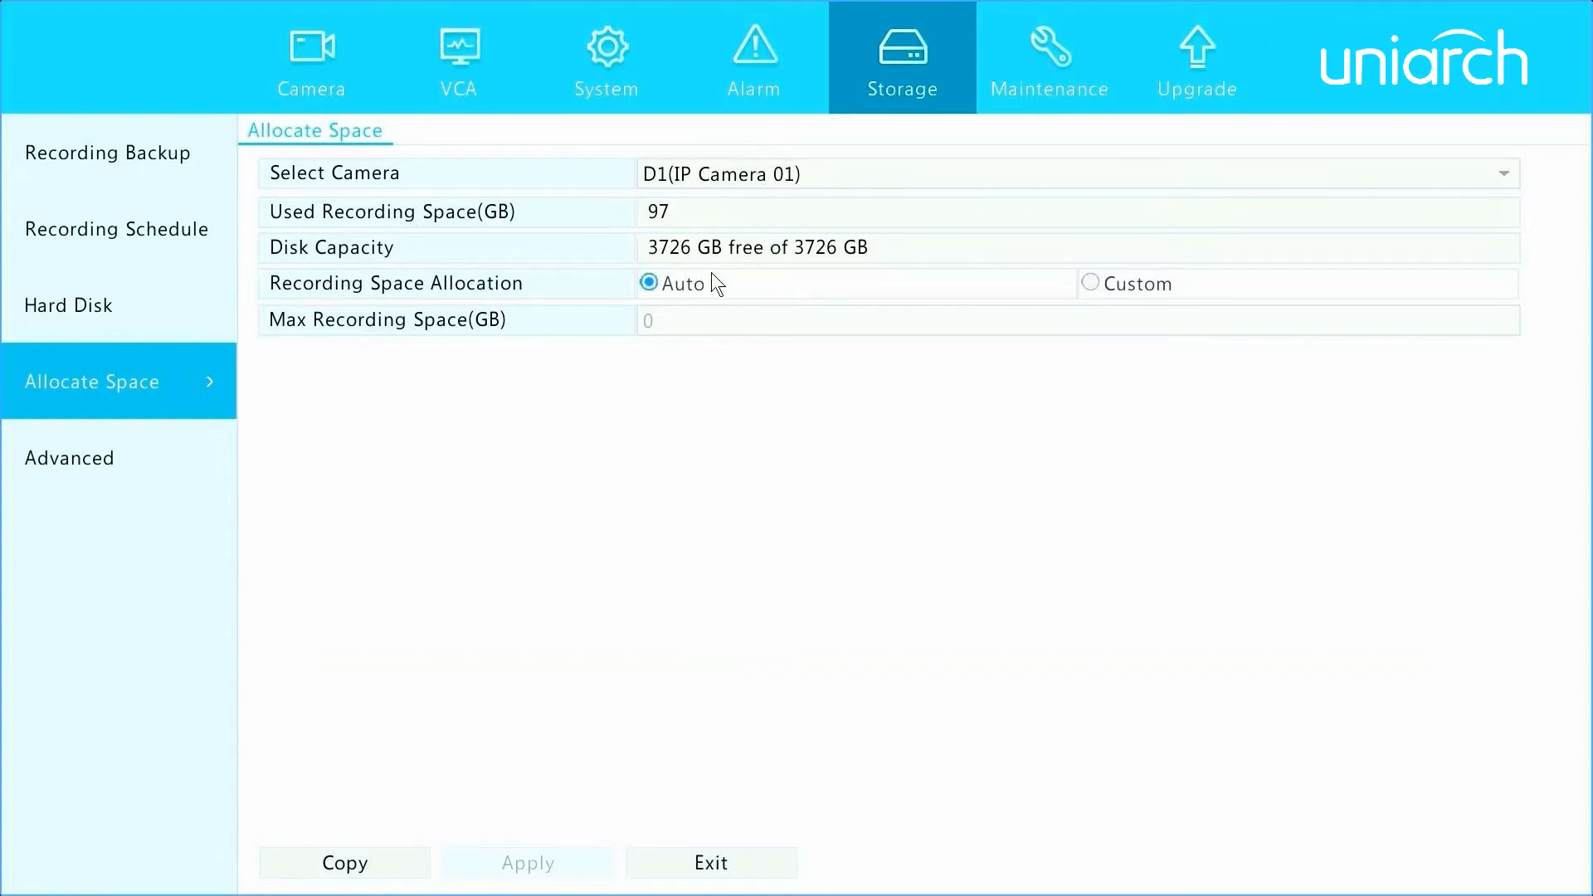
pyautogui.moveTo(946, 304)
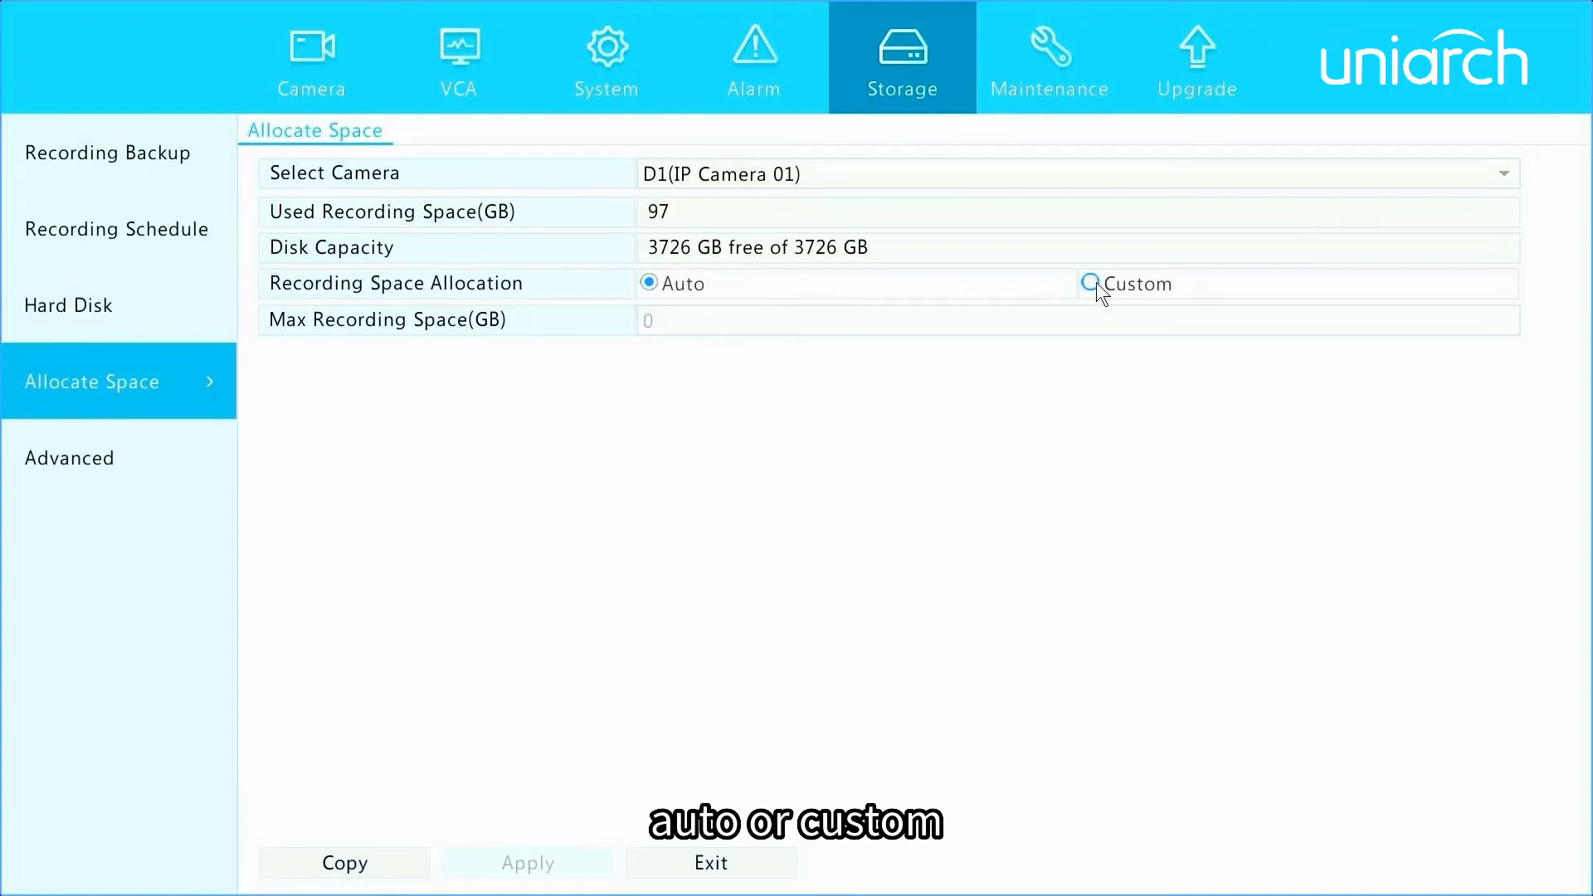
pyautogui.click(1092, 284)
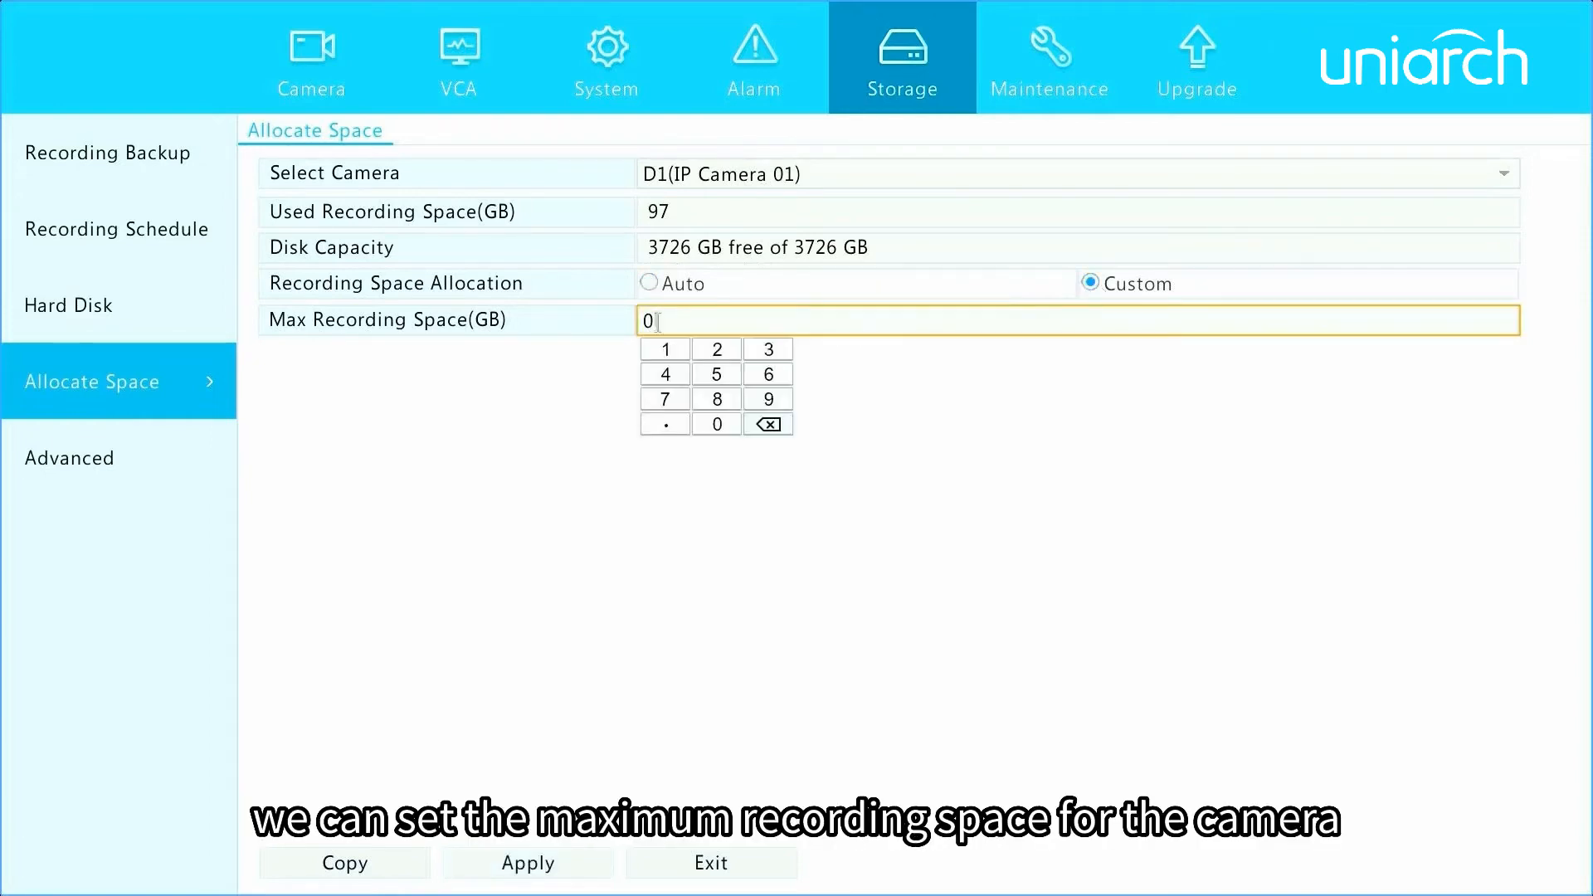
pyautogui.moveTo(613, 448)
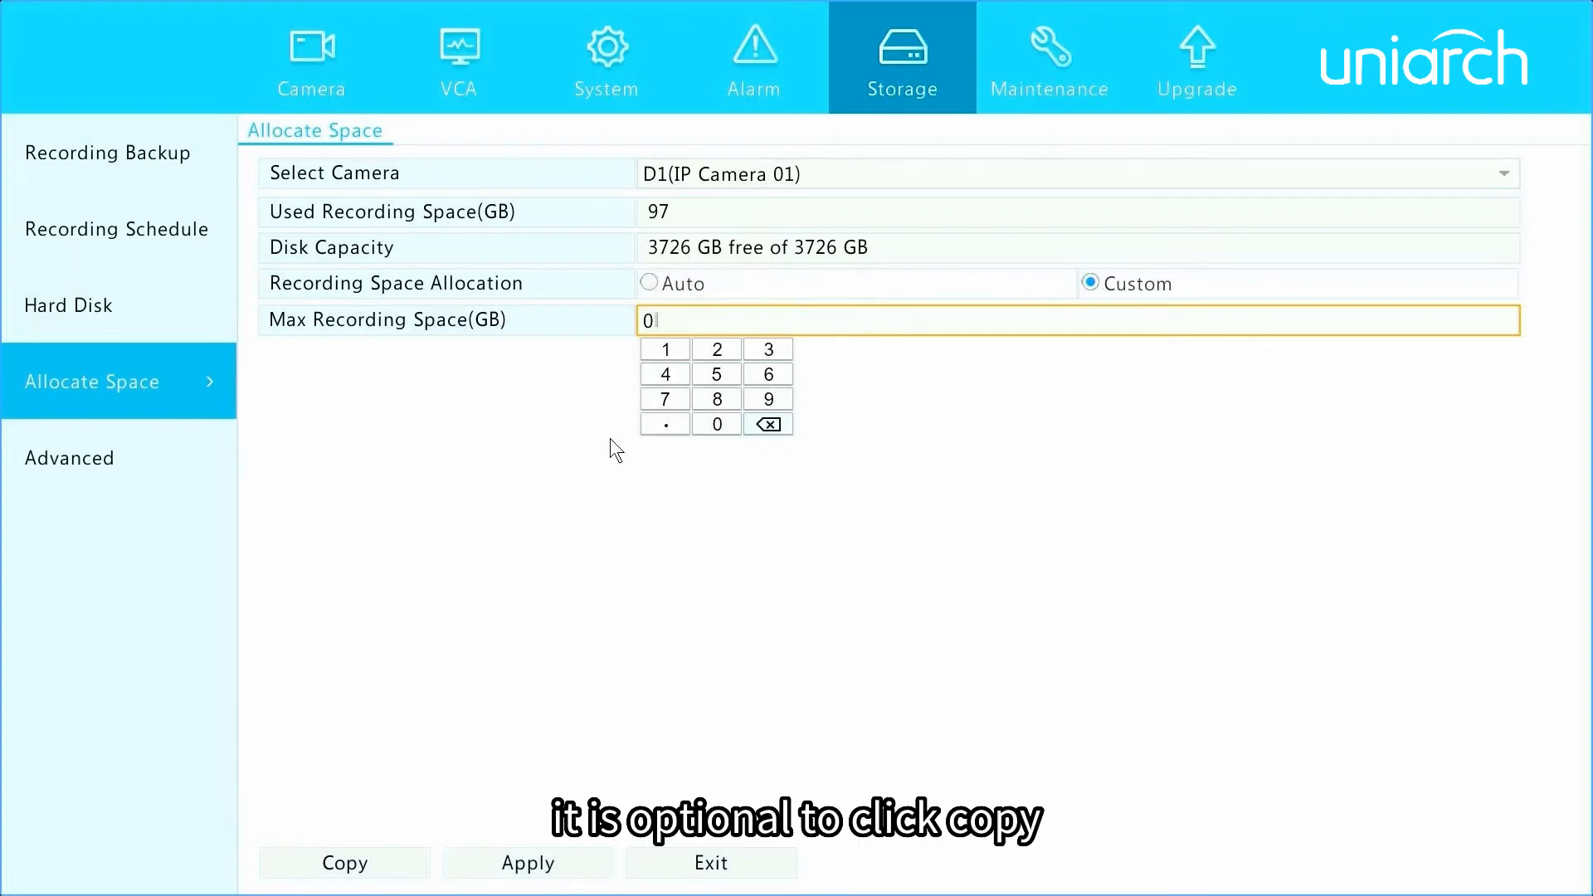
pyautogui.click(345, 863)
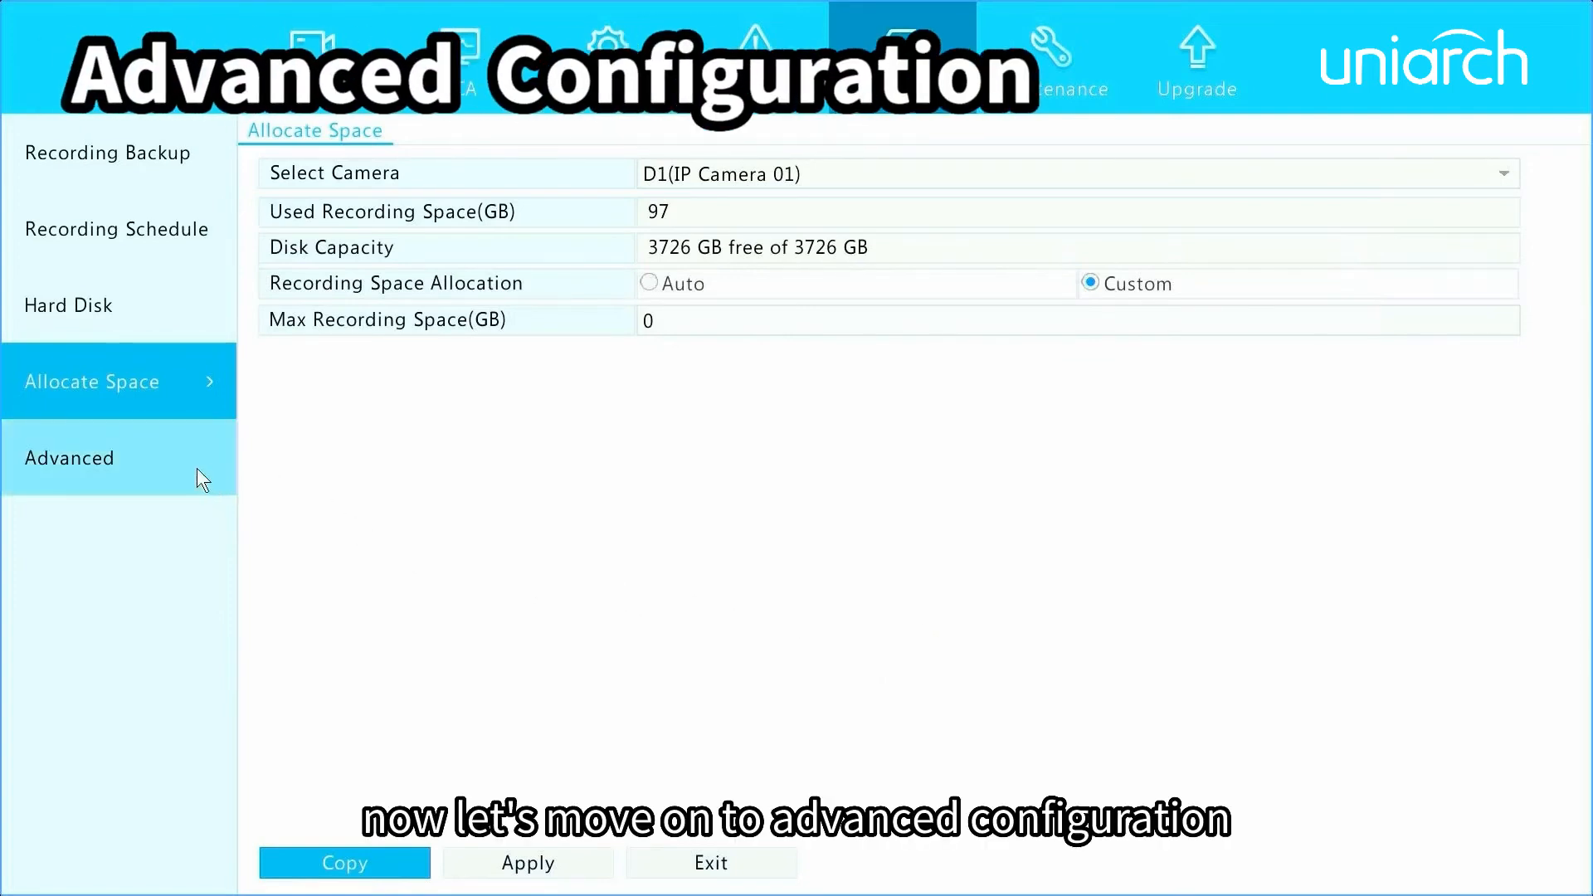
# - Set the advanced storage disk policy to Stop and apply it
pyautogui.click(70, 458)
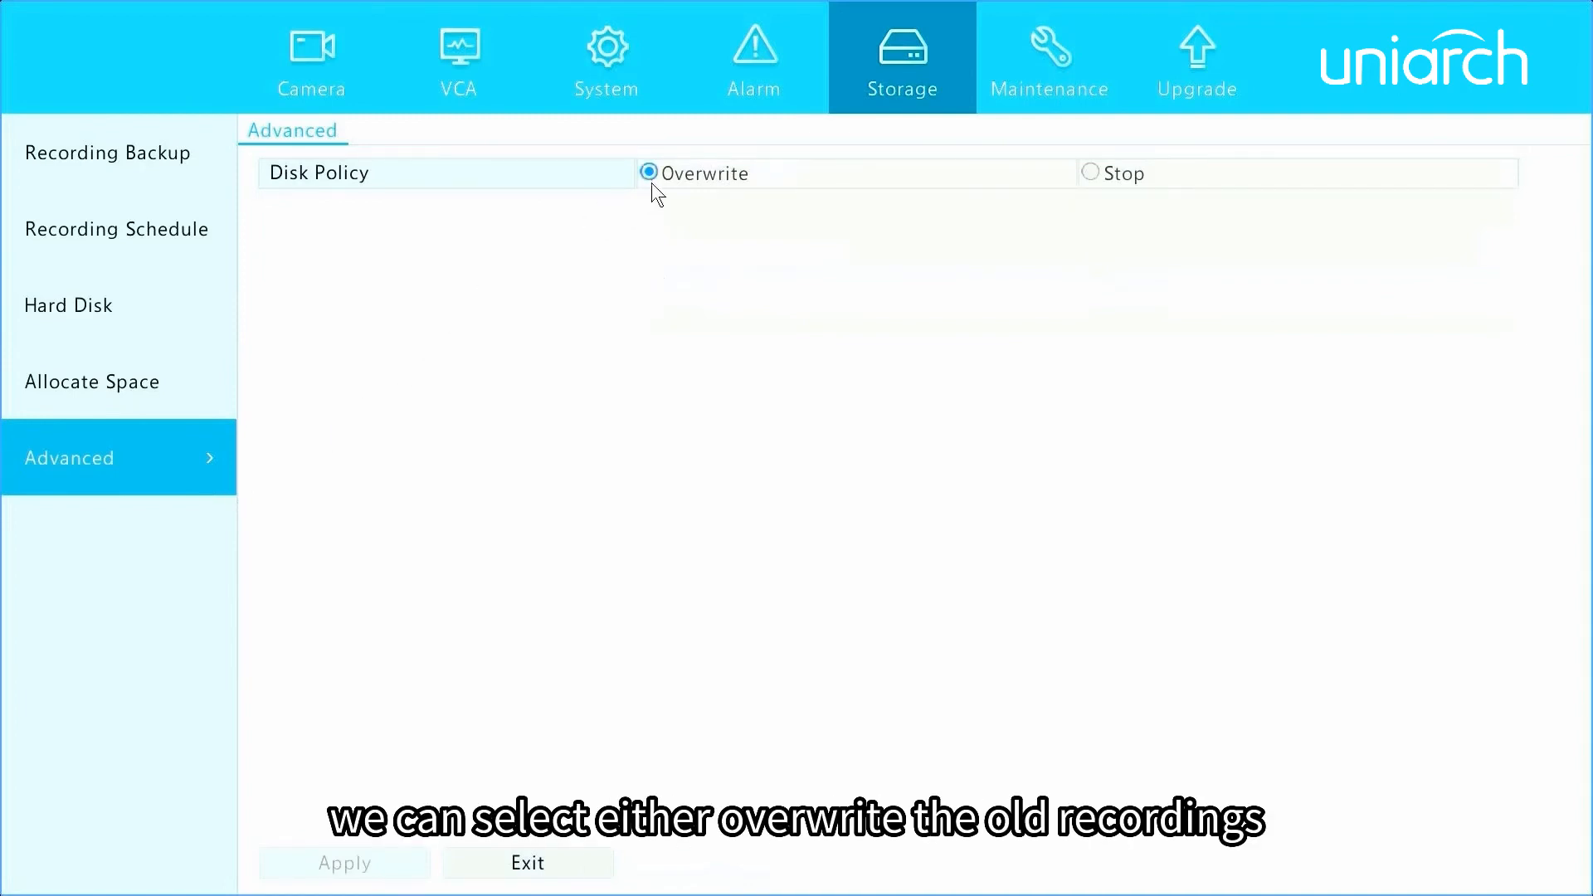
pyautogui.moveTo(1047, 209)
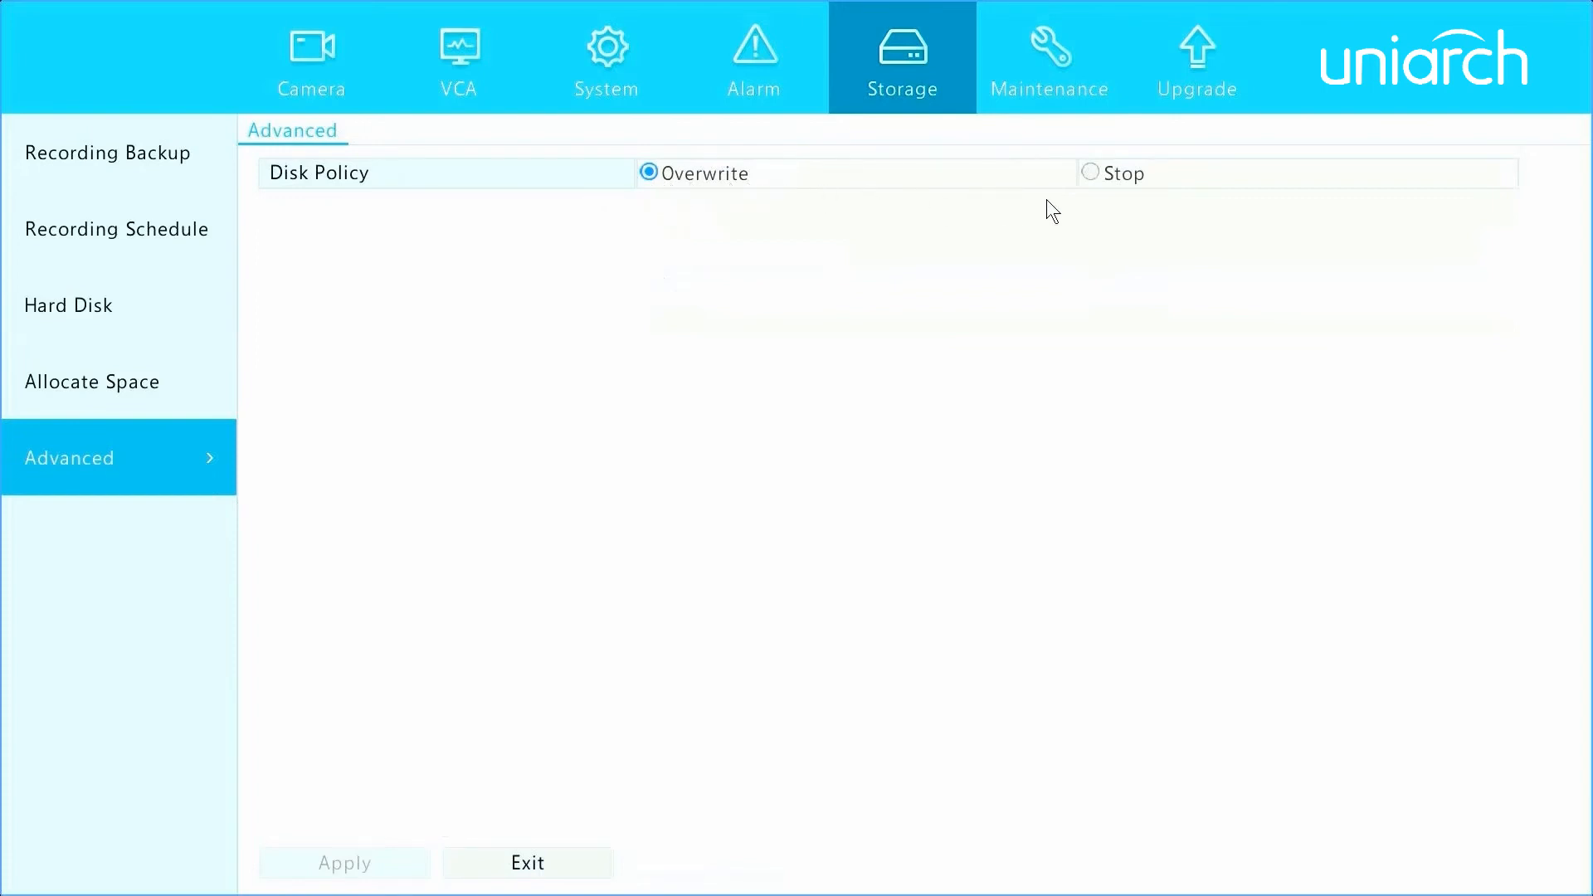
pyautogui.click(1089, 173)
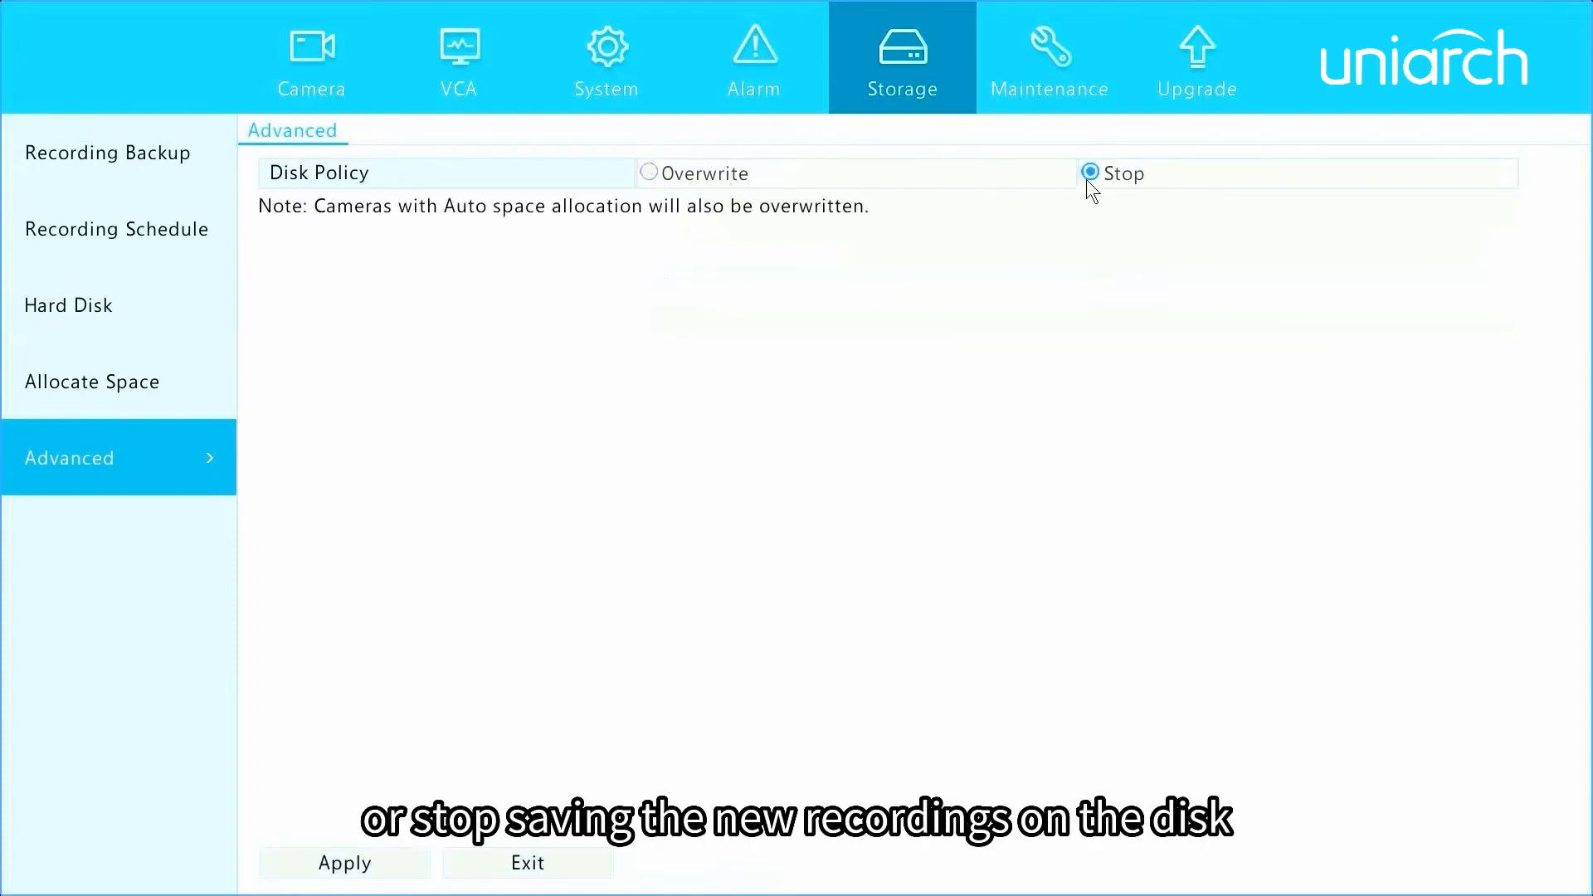
pyautogui.moveTo(569, 717)
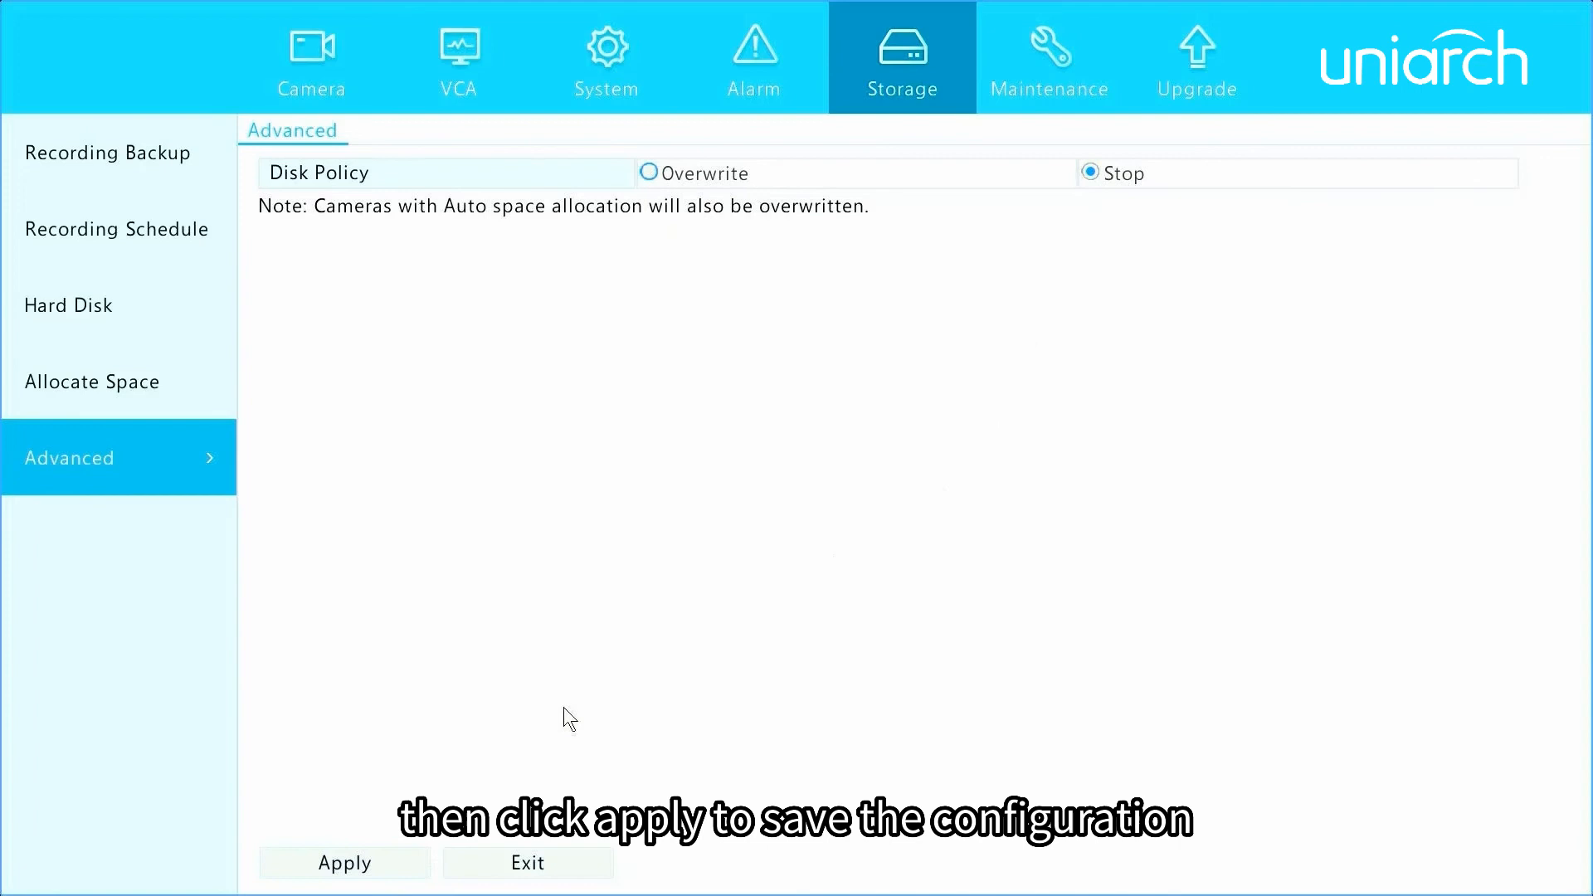
pyautogui.click(346, 863)
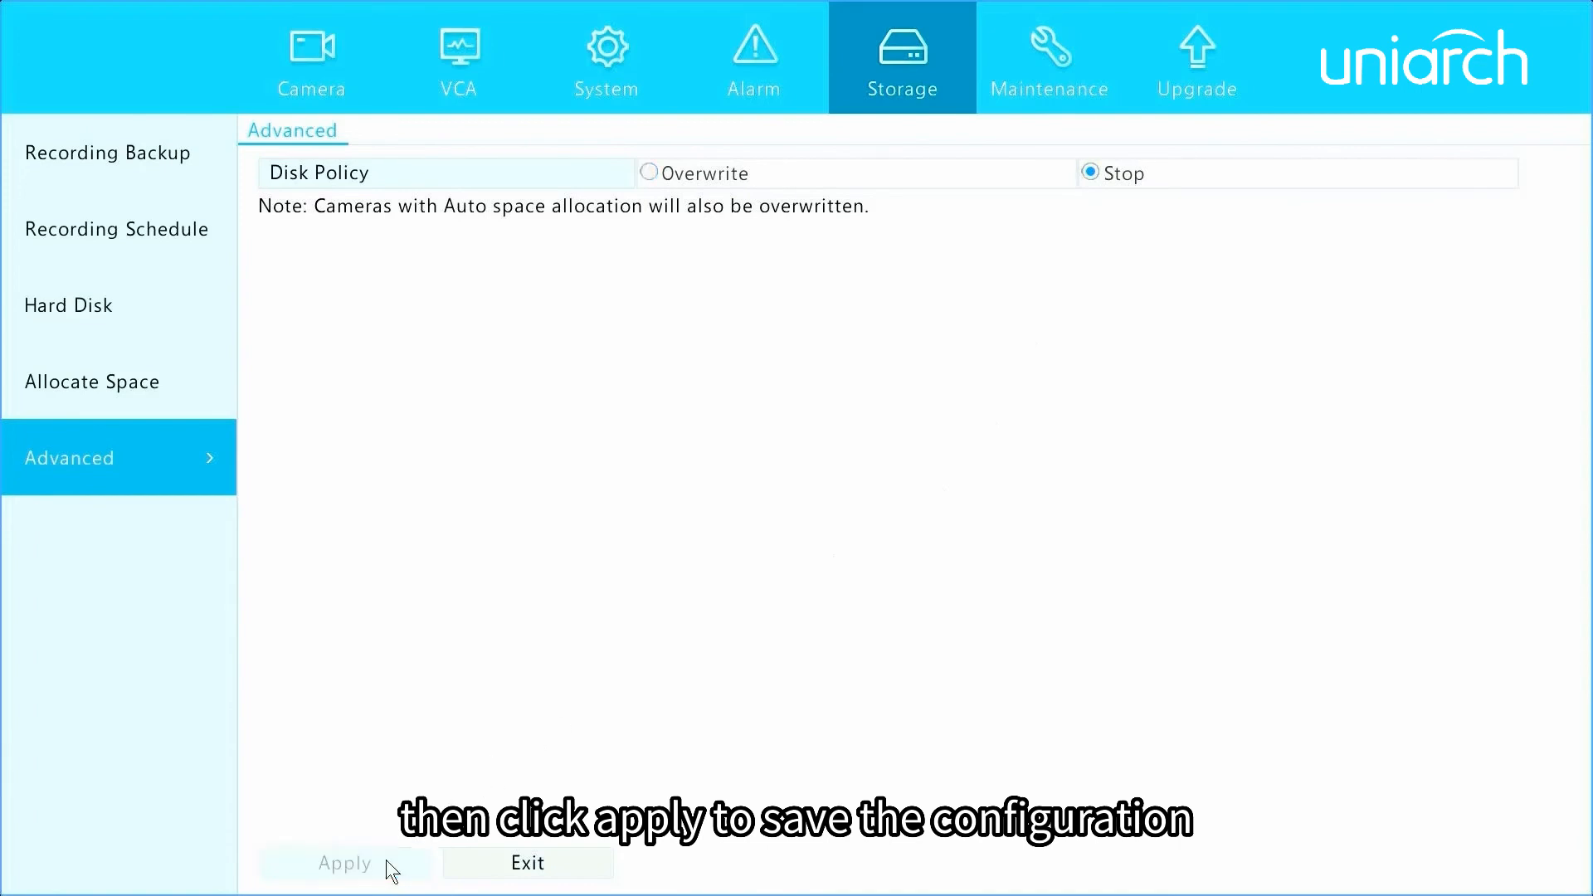